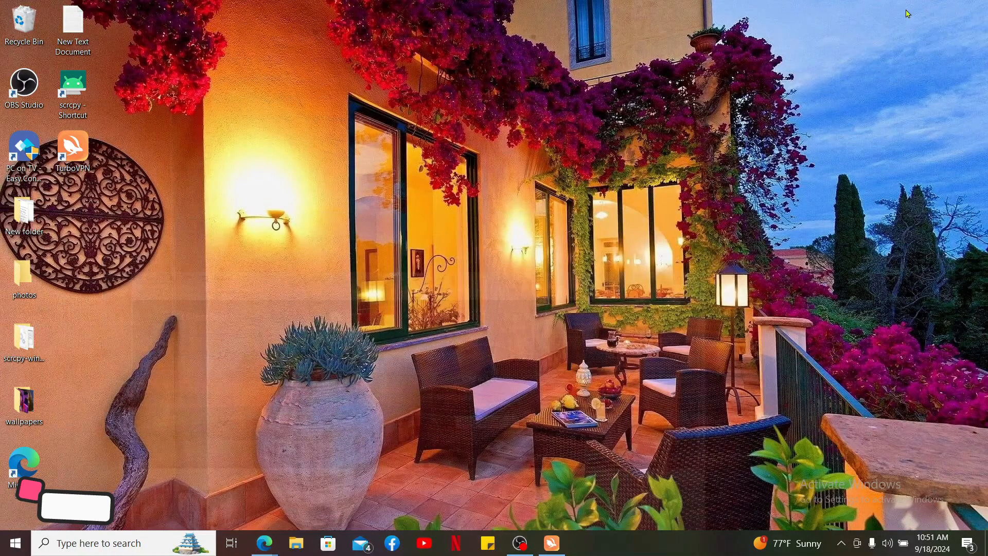
# Launch Microsoft Edge and load the ClearScore home dashboard
pyautogui.click(265, 542)
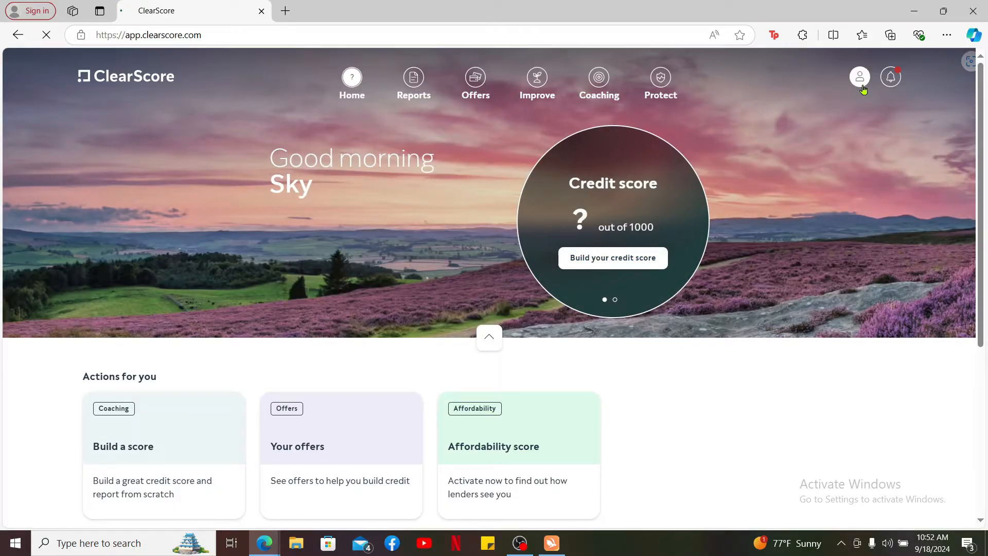
# Open My Account from the profile panel to view the account sections
pyautogui.click(859, 77)
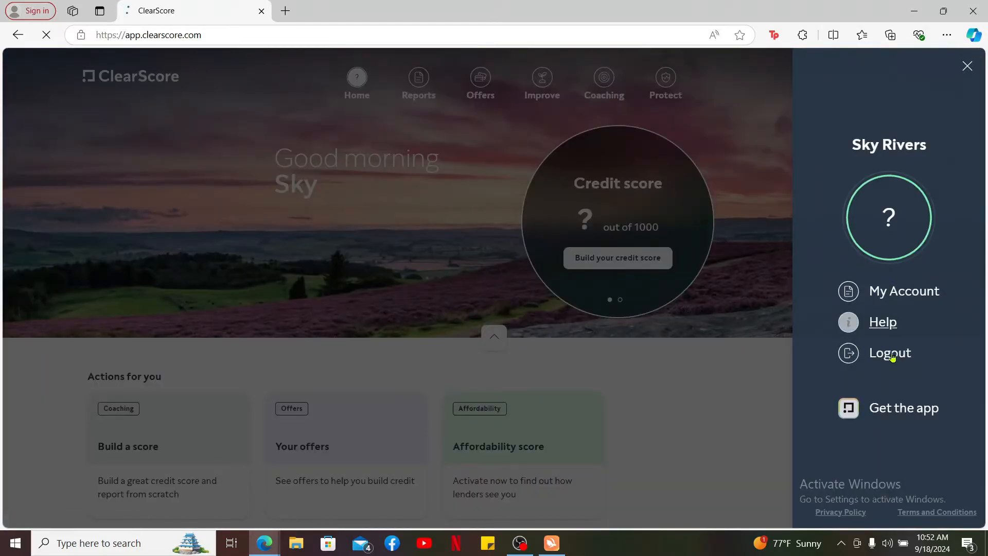
pyautogui.click(903, 290)
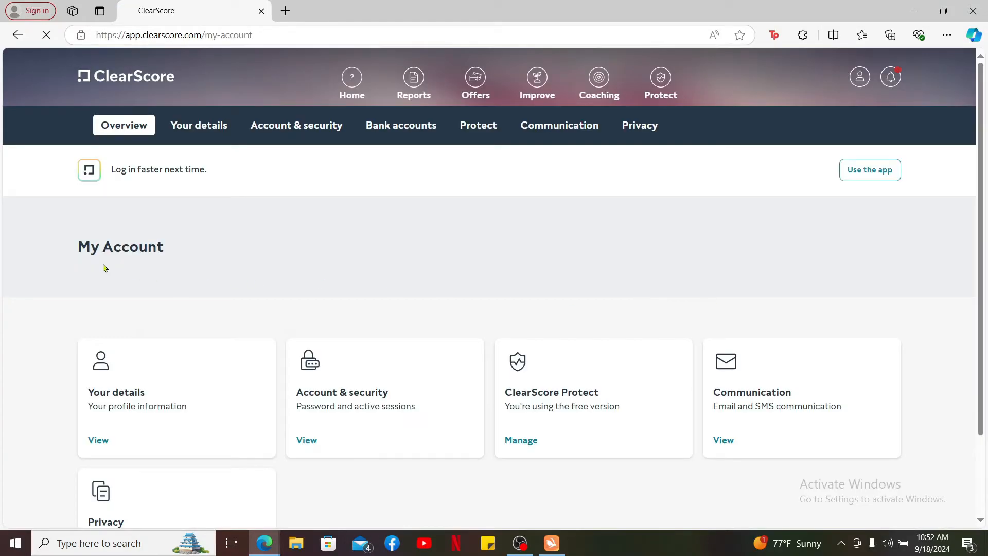
pyautogui.scroll(-3)
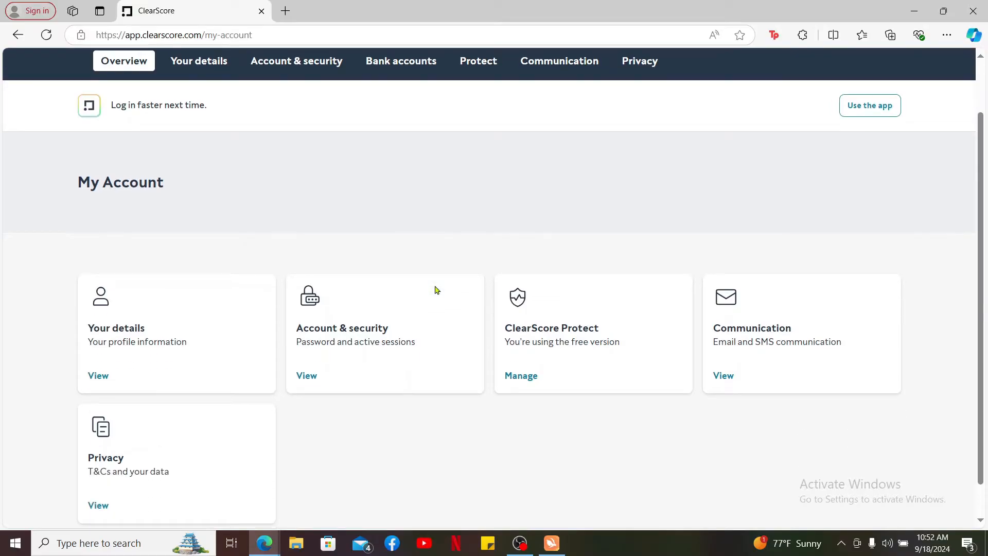
pyautogui.moveTo(723, 376)
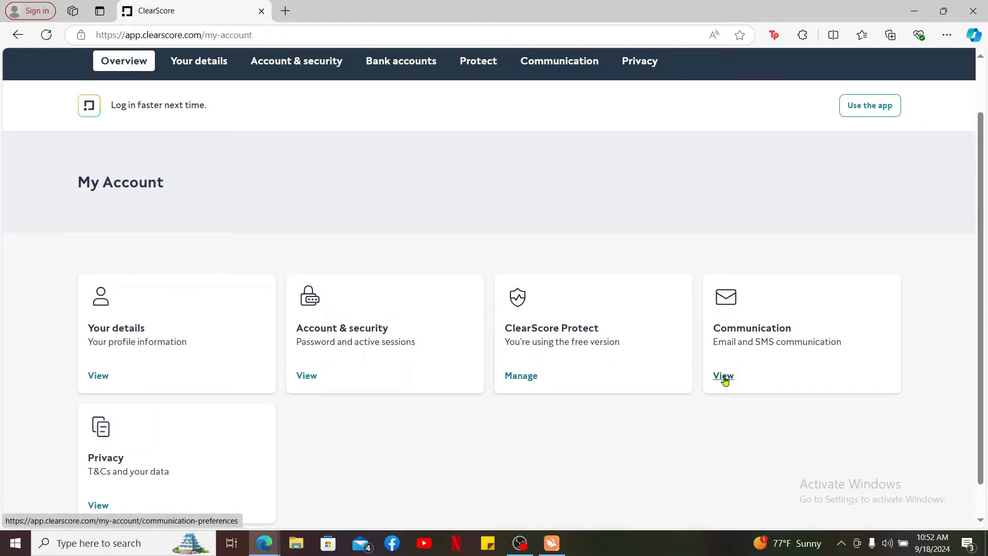
# Switch off the 'Insights, news, tips and deals' email toggle in Communication preferences
pyautogui.click(723, 376)
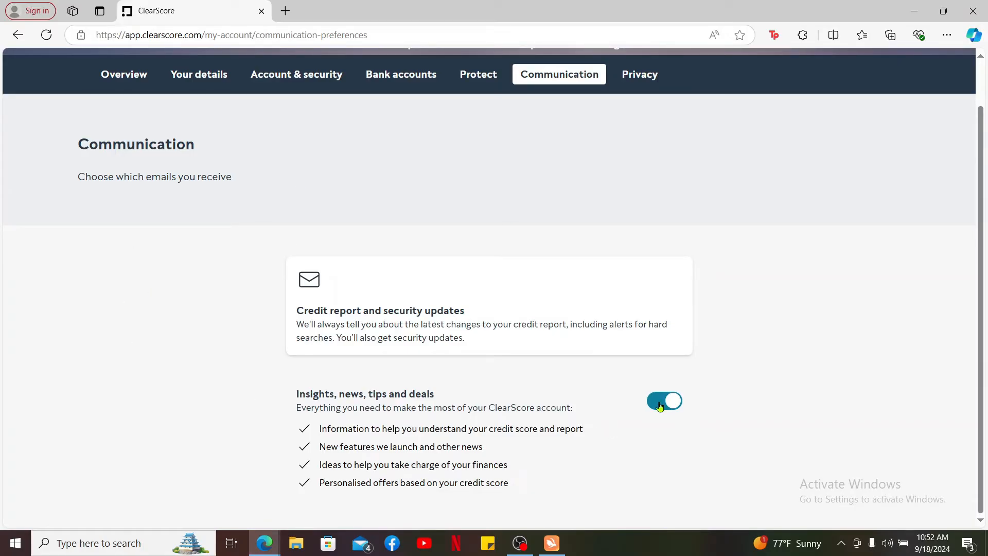
pyautogui.click(663, 400)
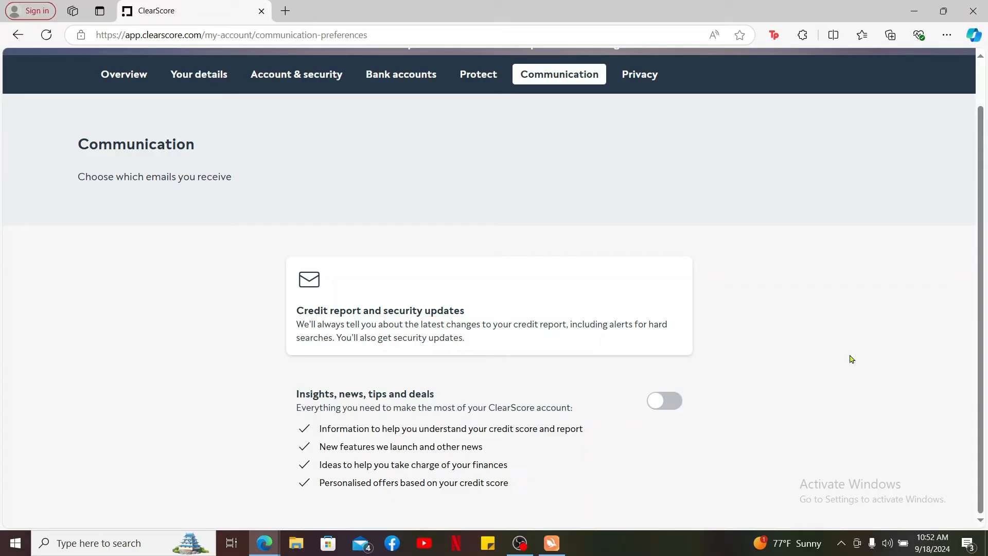
pyautogui.moveTo(696, 382)
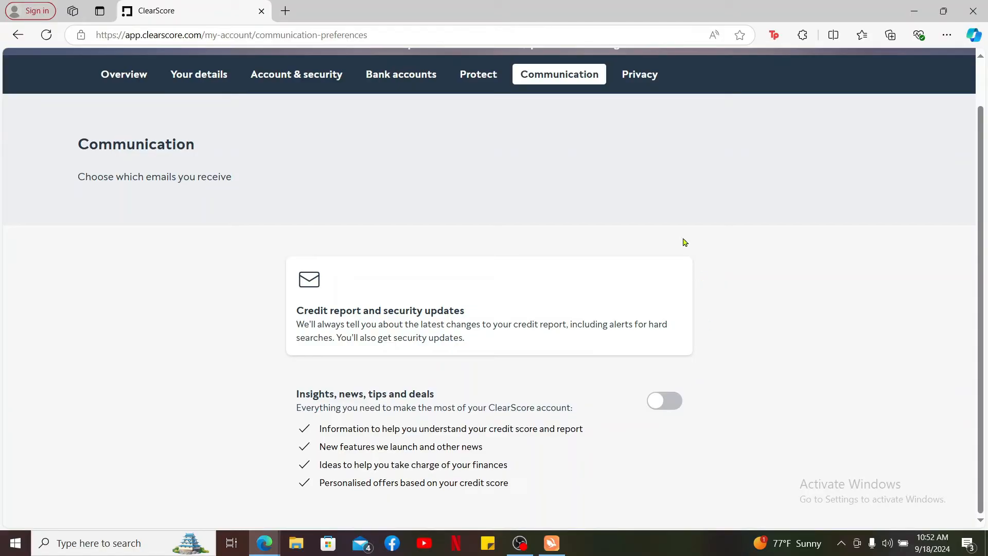
pyautogui.moveTo(550, 169)
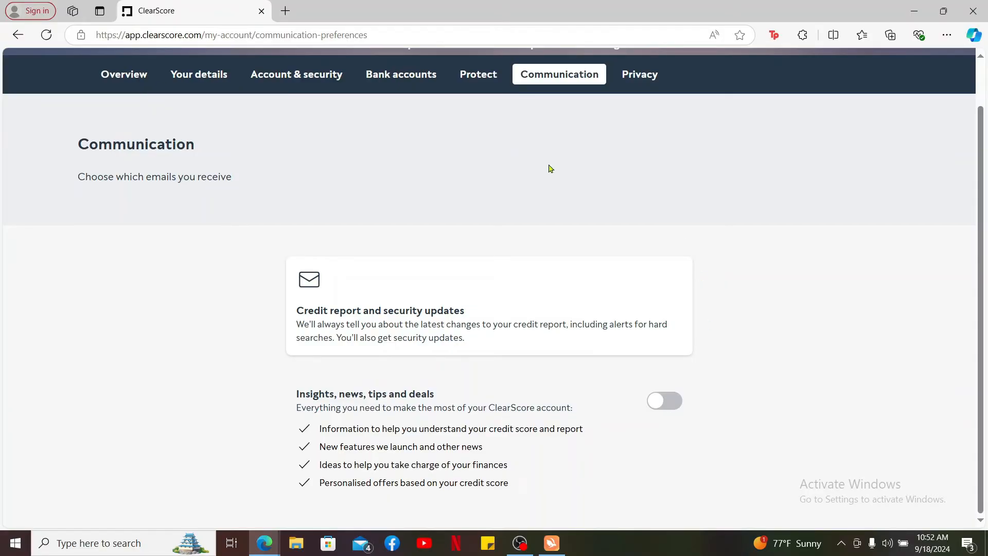
pyautogui.moveTo(712, 389)
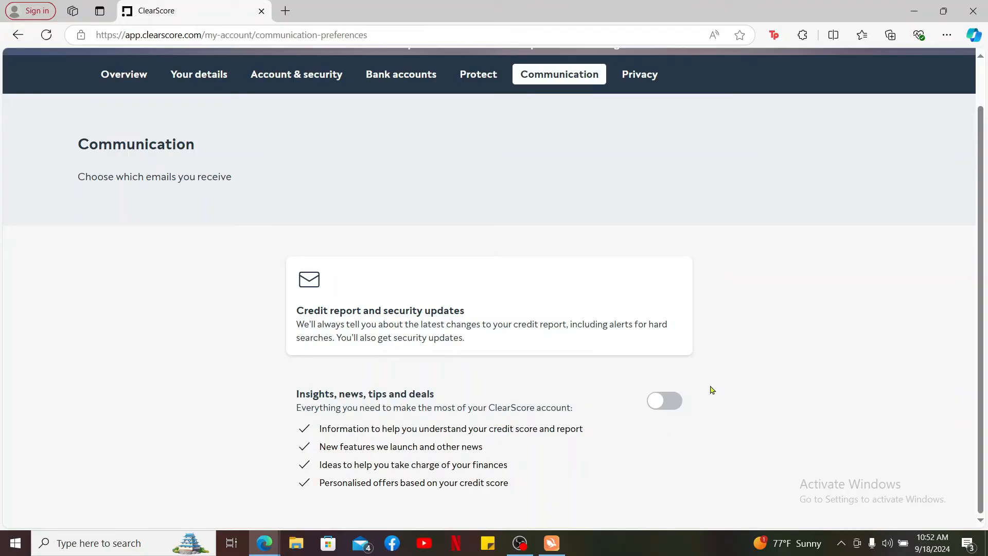
pyautogui.moveTo(763, 395)
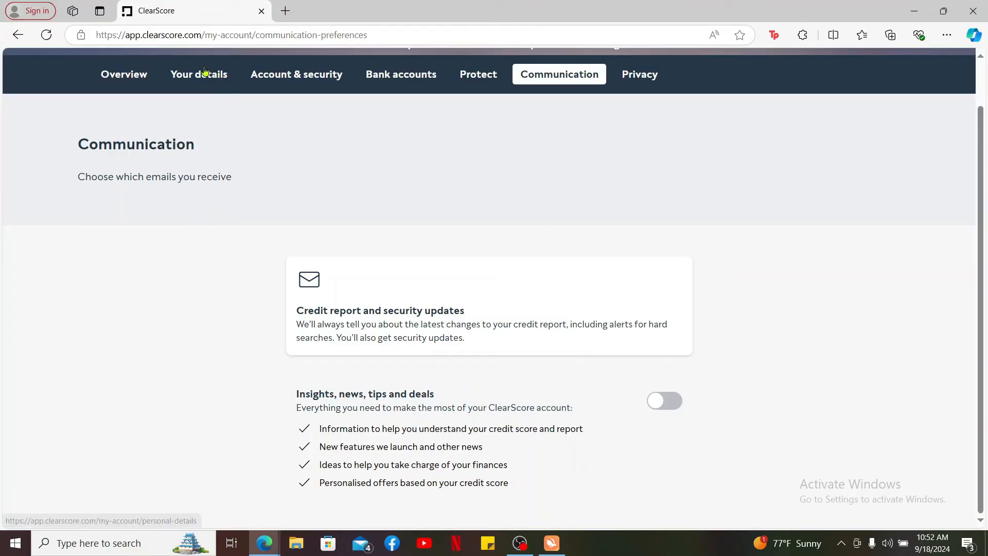
# Return to the account overview and then the ClearScore home page
pyautogui.click(124, 74)
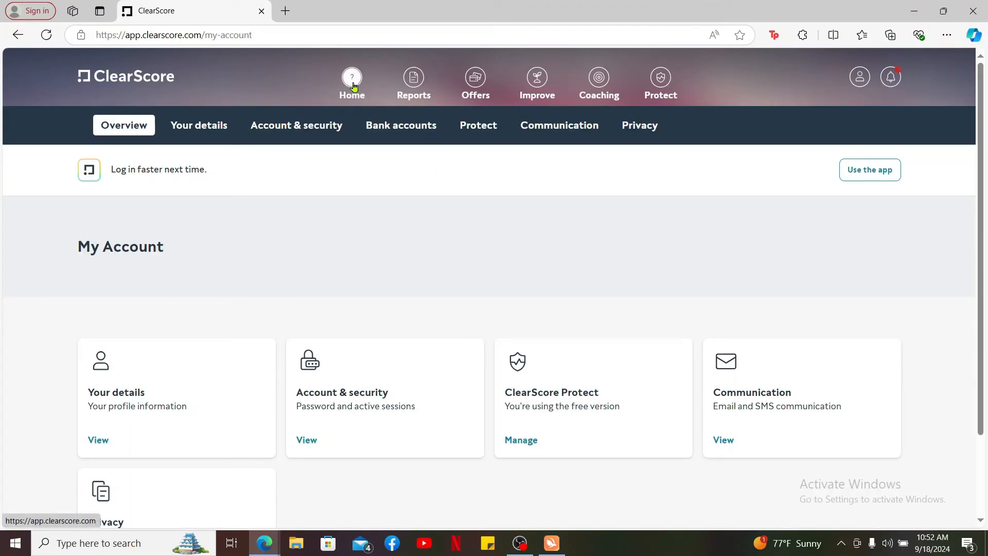
pyautogui.click(352, 80)
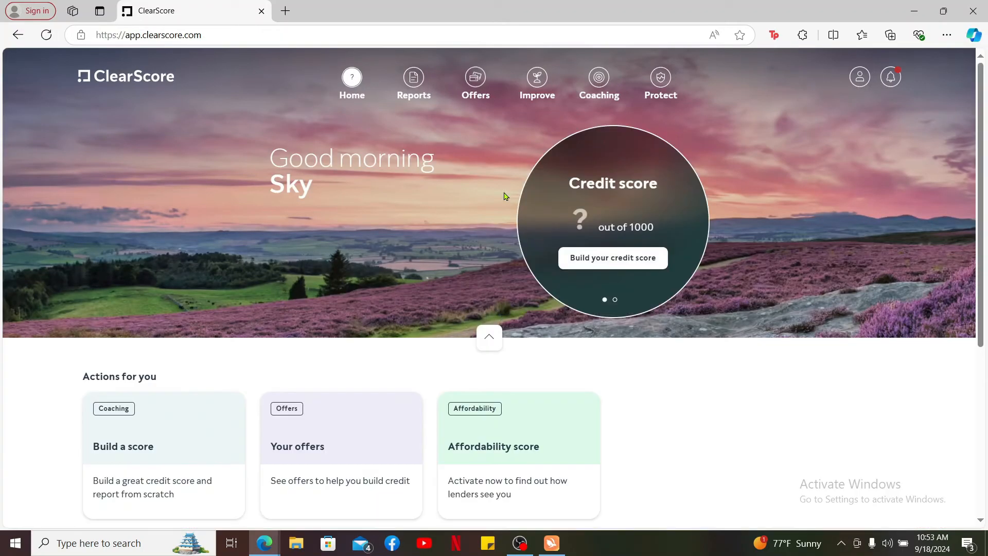